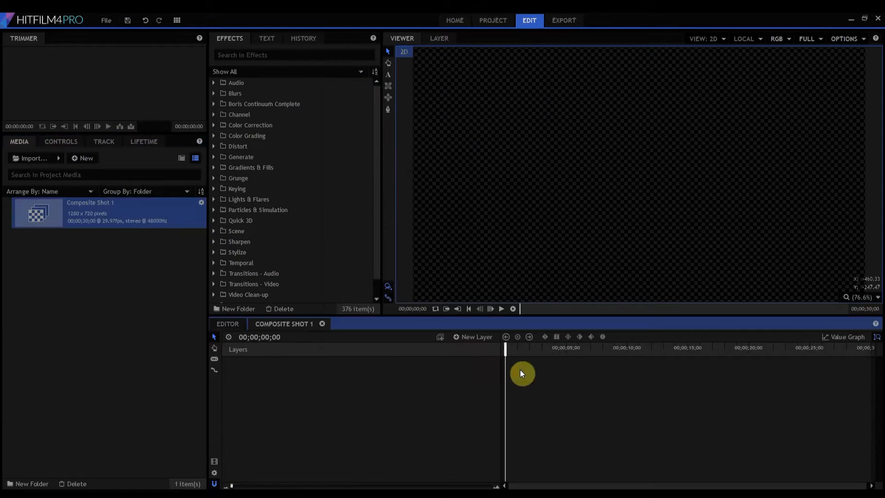
pyautogui.moveTo(388, 76)
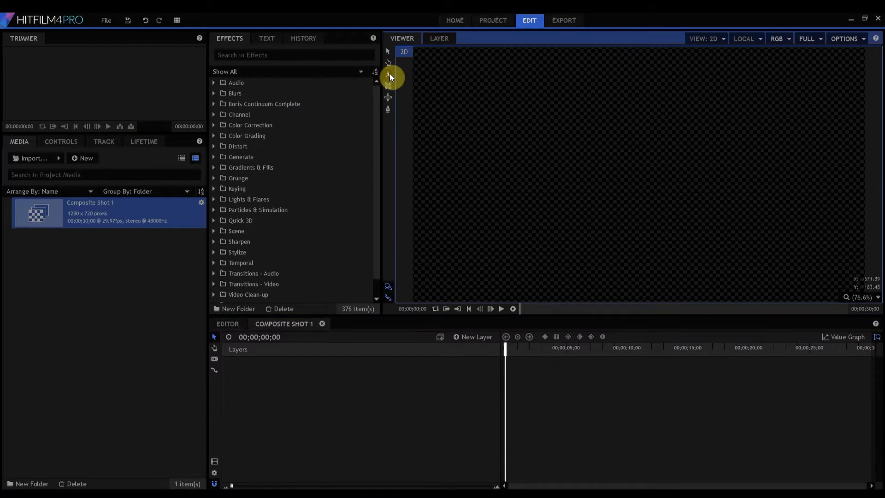
pyautogui.moveTo(427, 130)
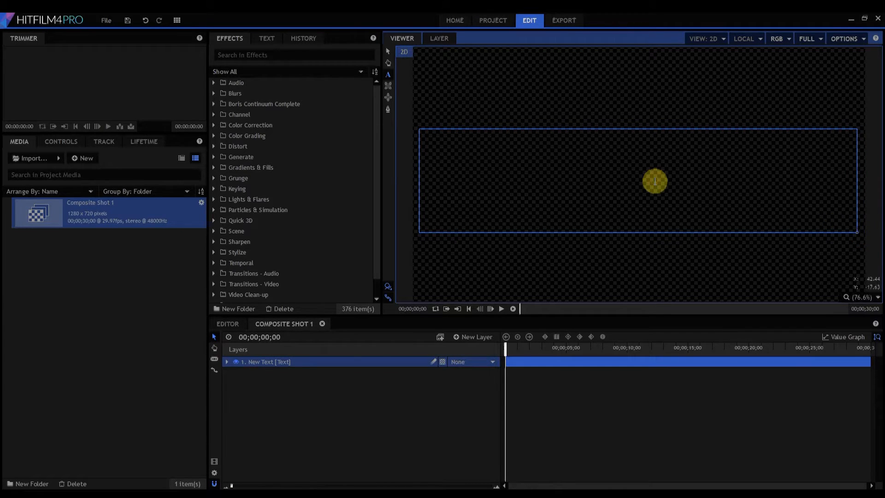
# Type the text '3D Text Example' into the new text layer and bring up its character settings
pyautogui.write('3D TI')
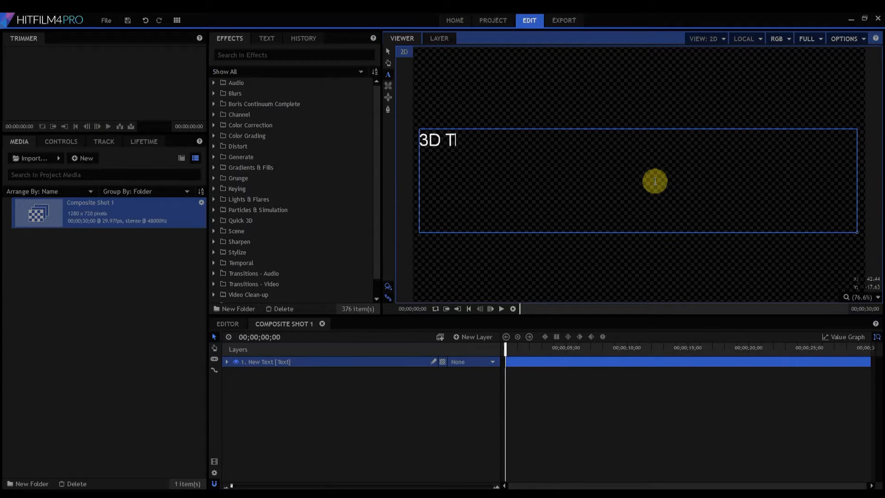
pyautogui.write('ext Ex')
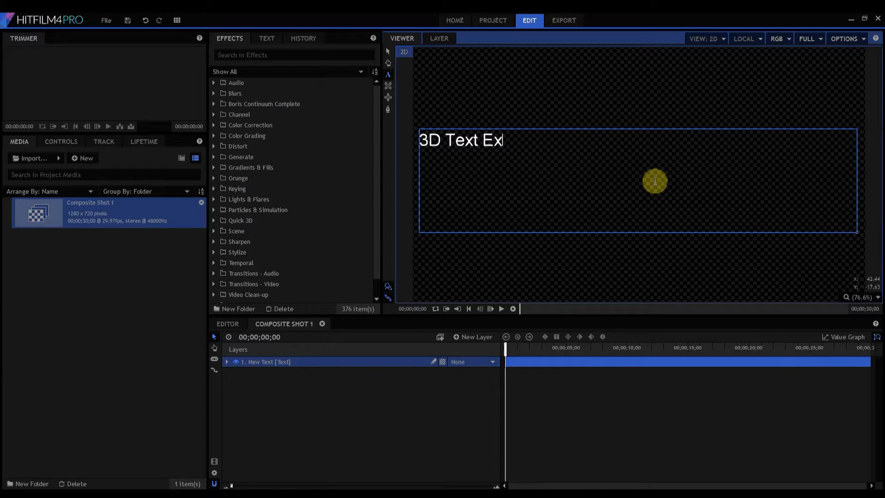
pyautogui.write('ample')
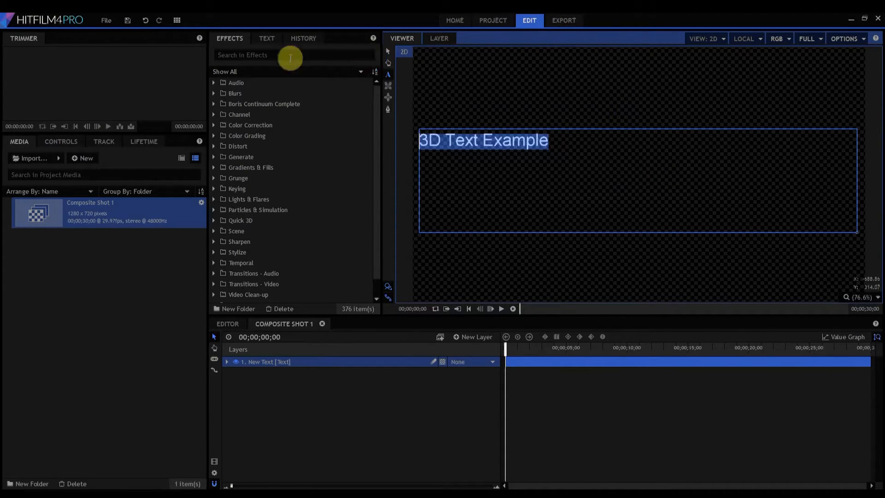
pyautogui.click(266, 37)
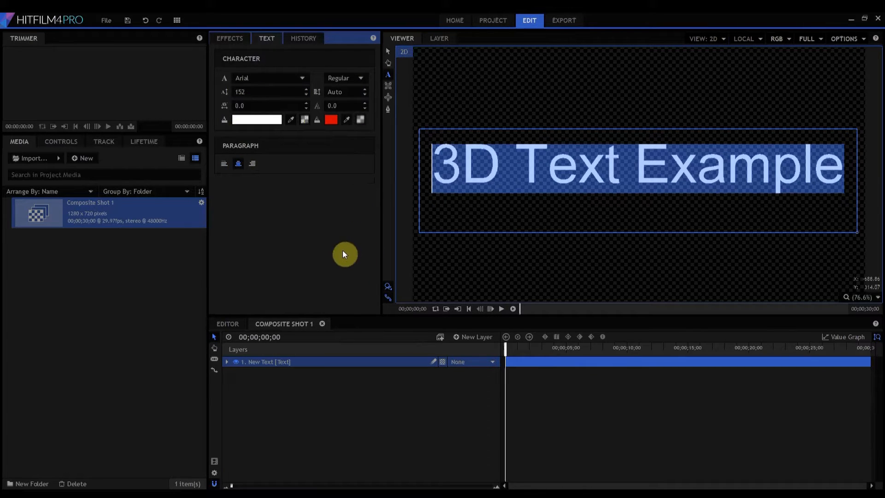
pyautogui.moveTo(388, 56)
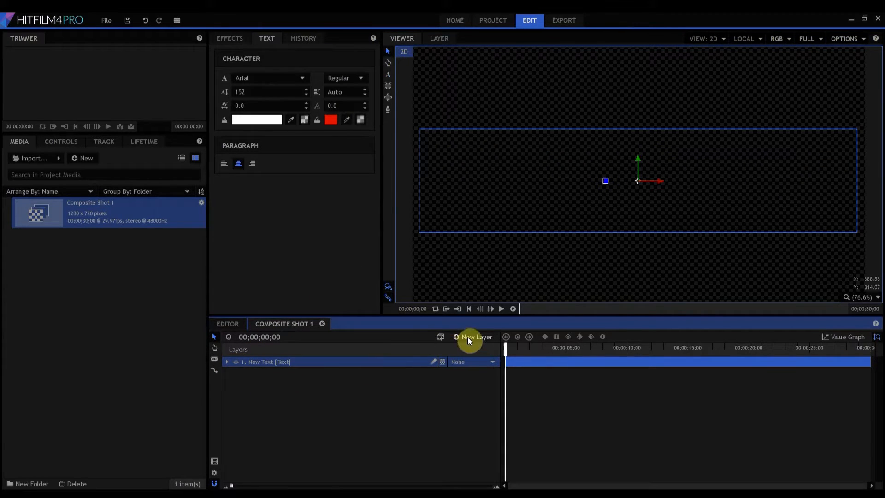
# Add a white 1280 × 720 plane layer, New Plane 1, with default settings above the text
pyautogui.click(475, 337)
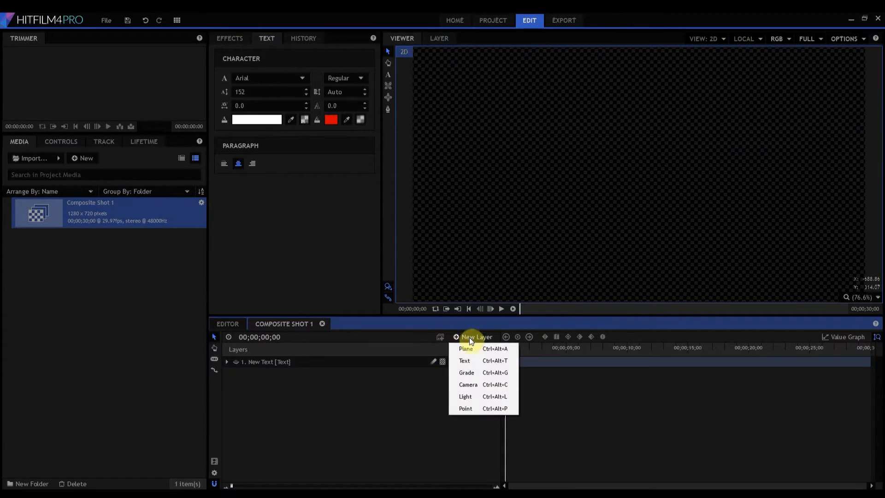
pyautogui.click(466, 348)
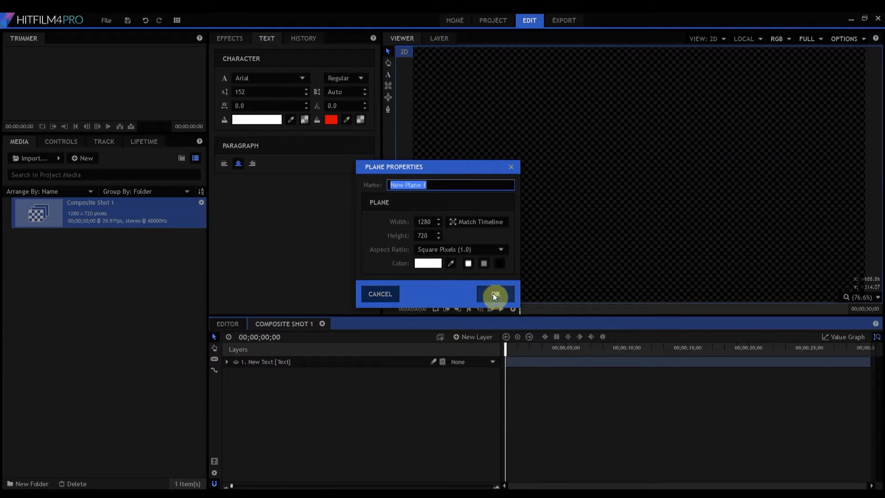
pyautogui.click(495, 294)
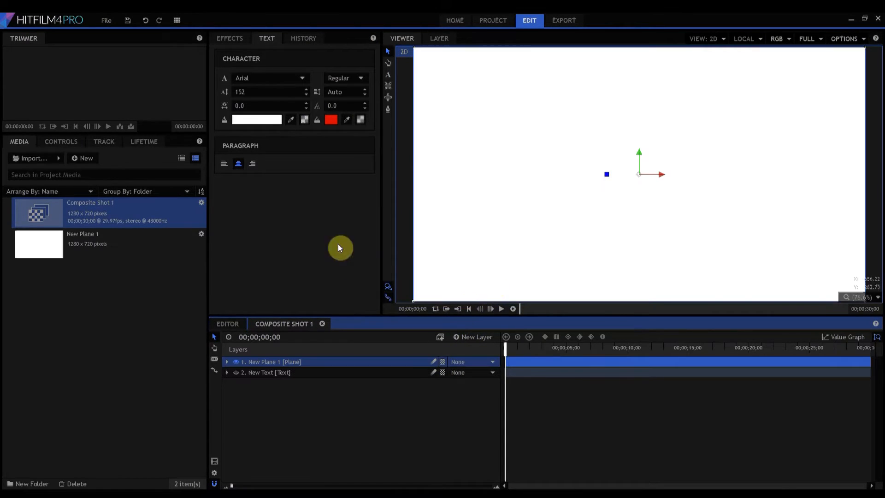
pyautogui.click(229, 38)
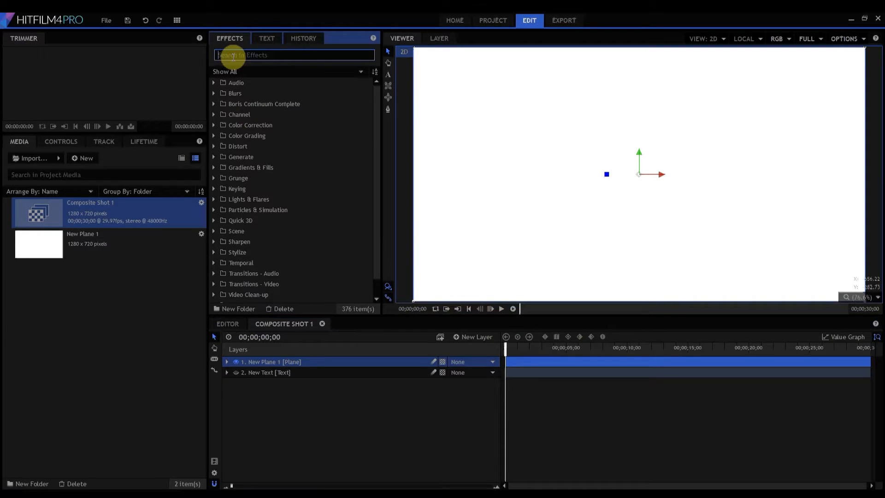
# Apply 3D Extrusion to New Plane 1 and set its Set Matte source to the New Text layer
pyautogui.write('set')
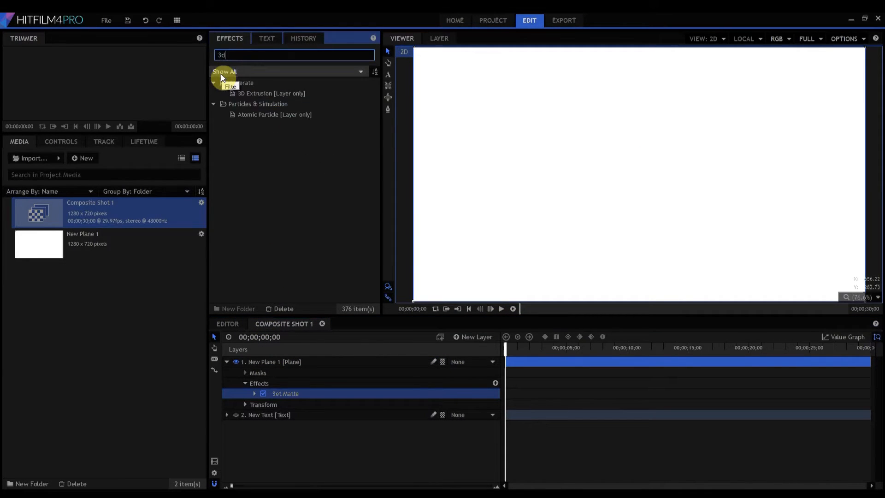
pyautogui.click(271, 93)
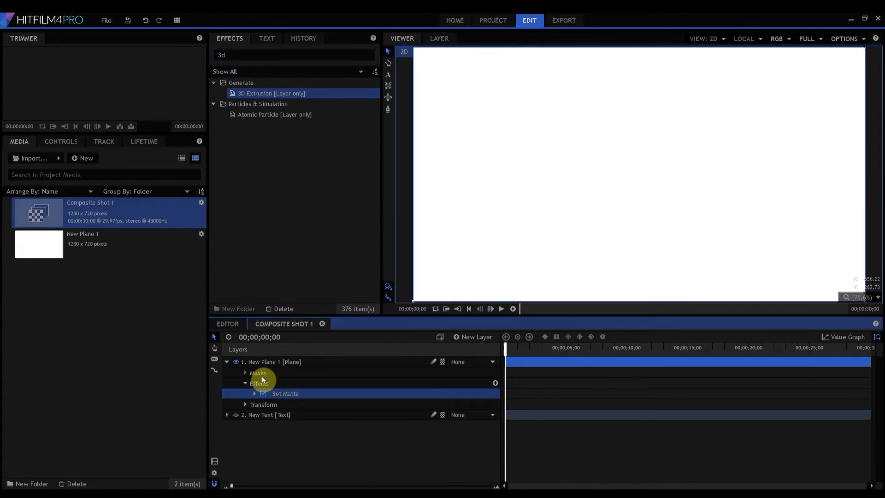
pyautogui.click(253, 393)
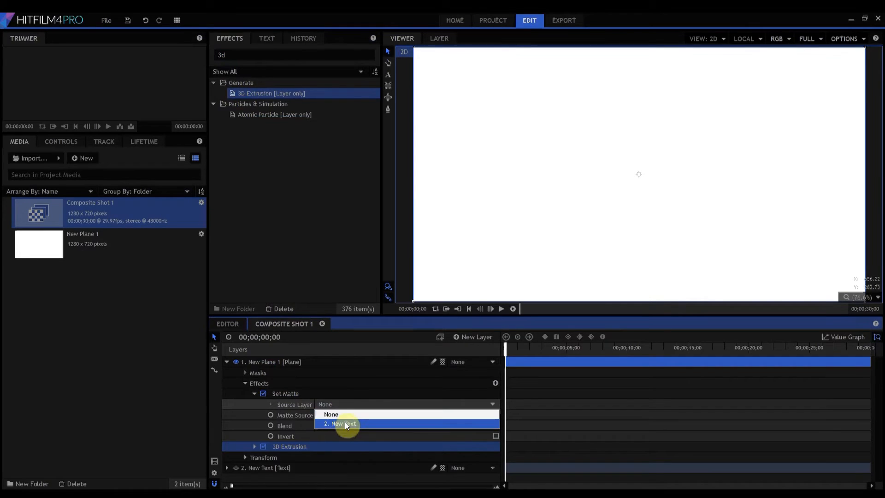
pyautogui.click(339, 424)
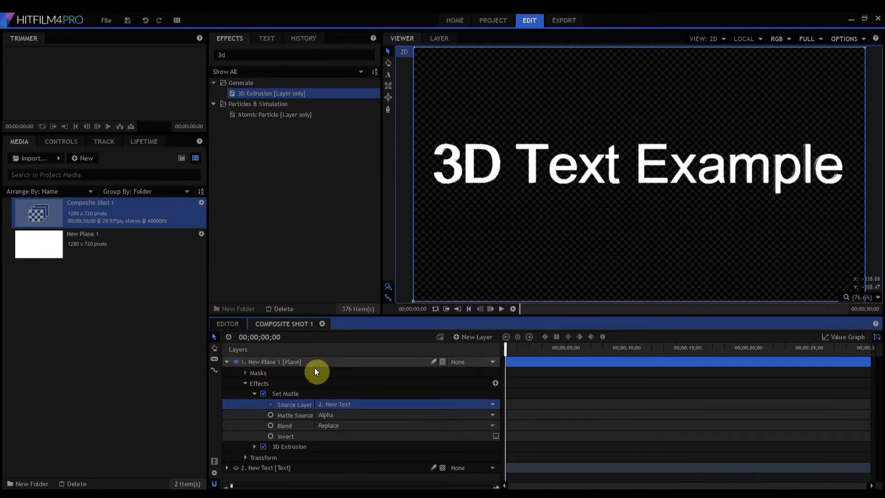
pyautogui.click(254, 394)
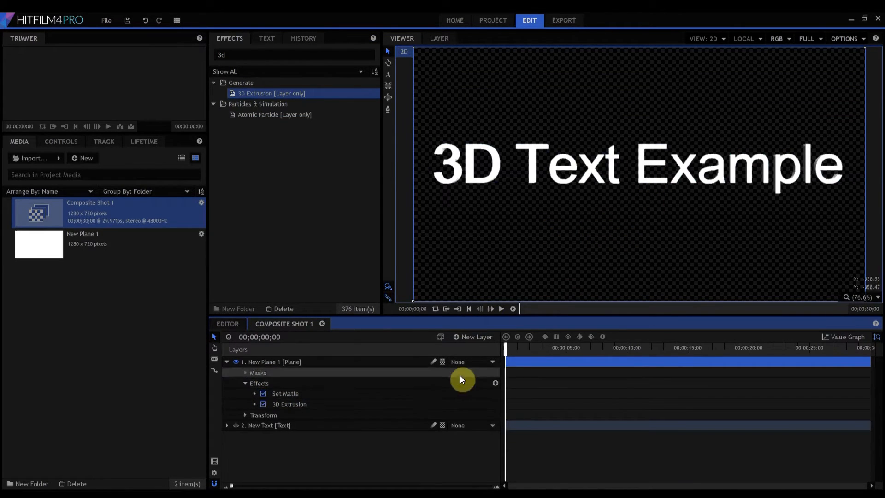
pyautogui.moveTo(471, 337)
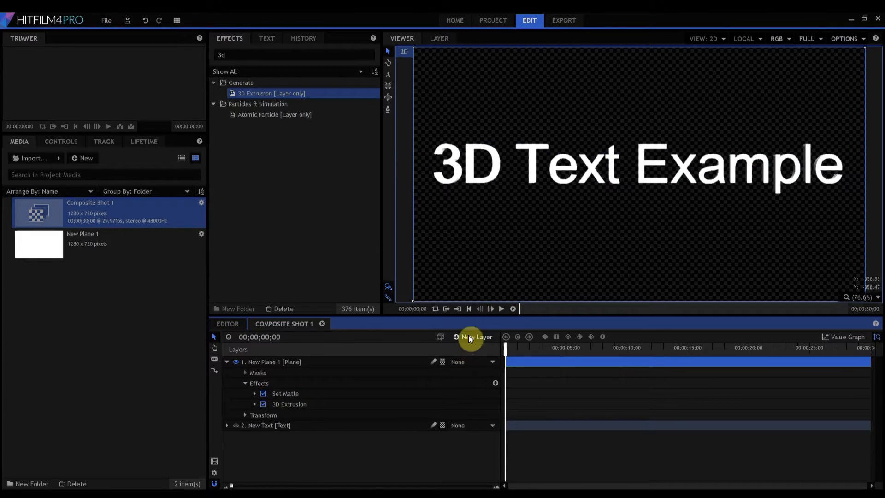
# Add a Control point layer, make it a 3D Plane, and accept adding a New Camera
pyautogui.click(477, 337)
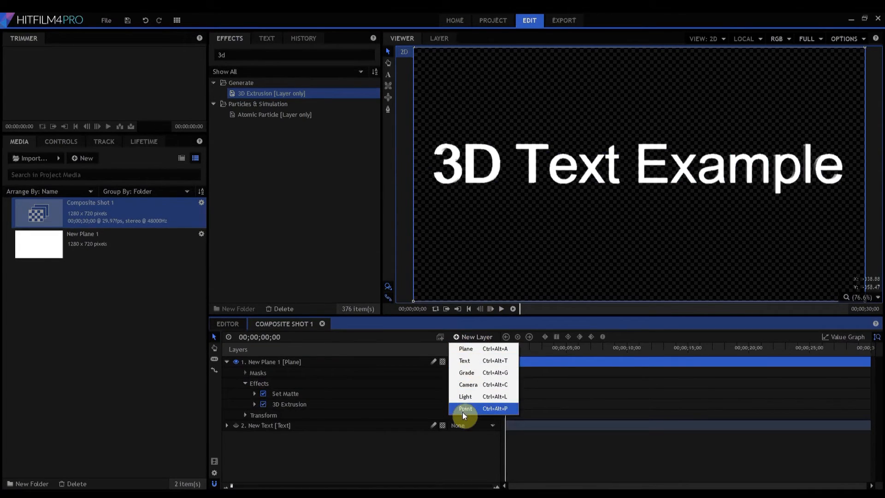
pyautogui.moveTo(463, 411)
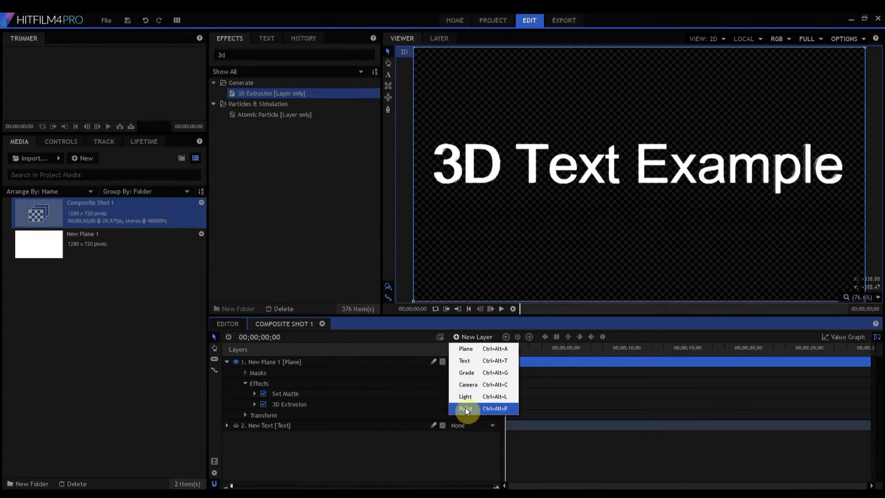
pyautogui.click(465, 408)
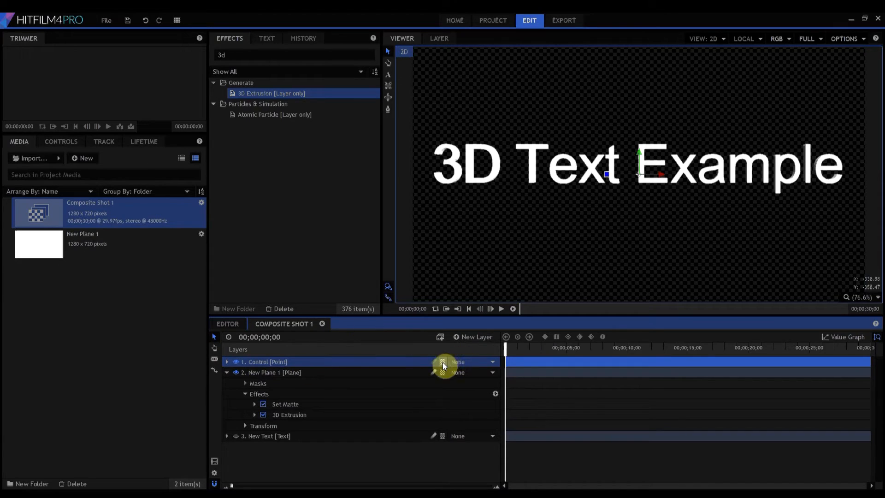
pyautogui.click(469, 372)
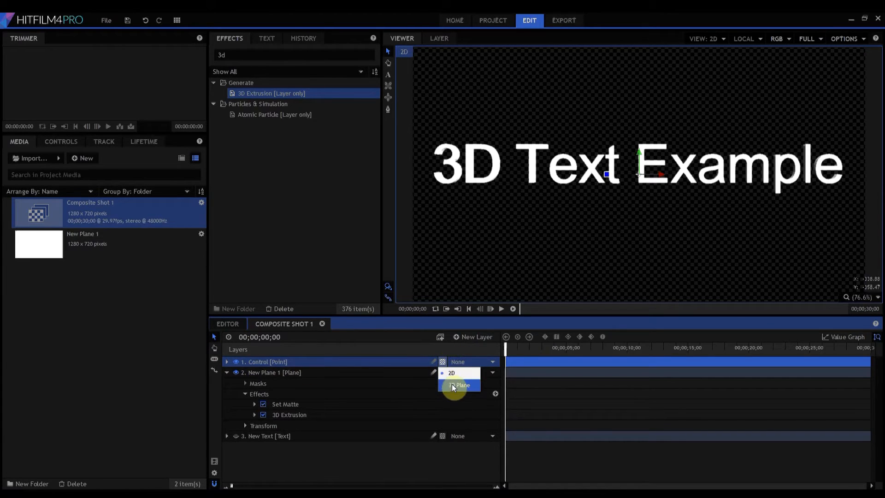
pyautogui.click(461, 385)
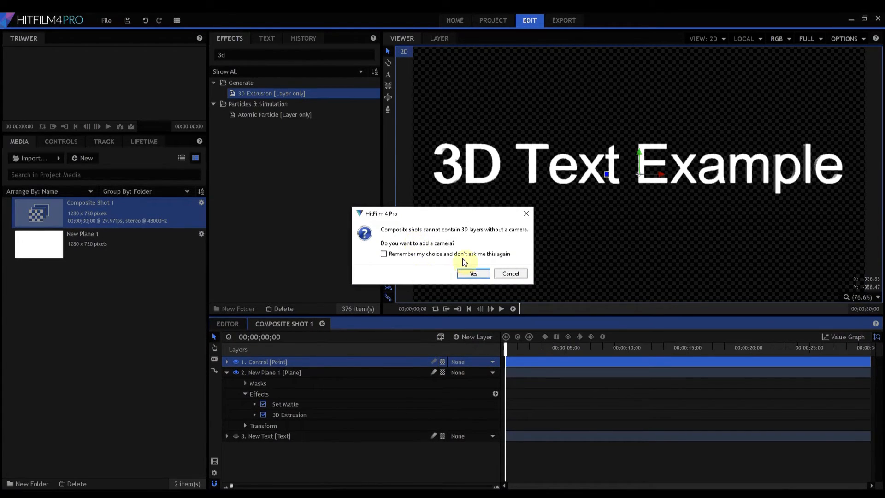
pyautogui.click(472, 273)
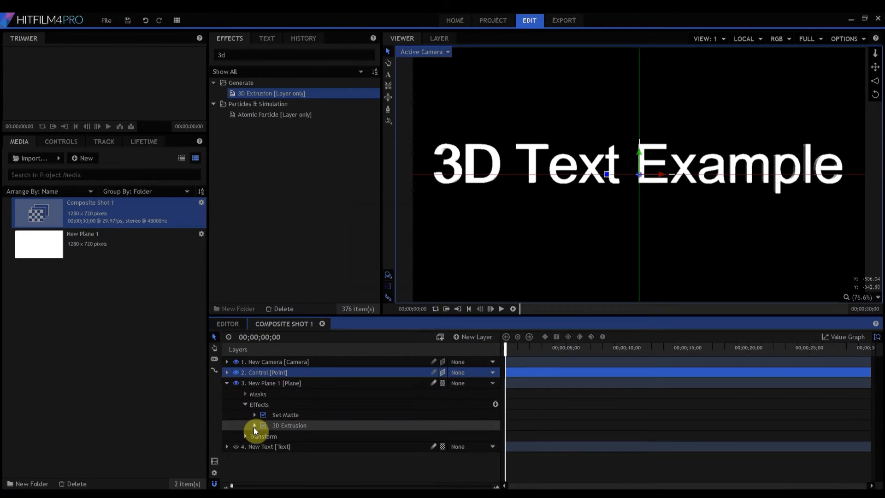
# Set 3D Extrusion's Transform From to 2. Control and increase the Depth for visible extrusion
pyautogui.click(254, 425)
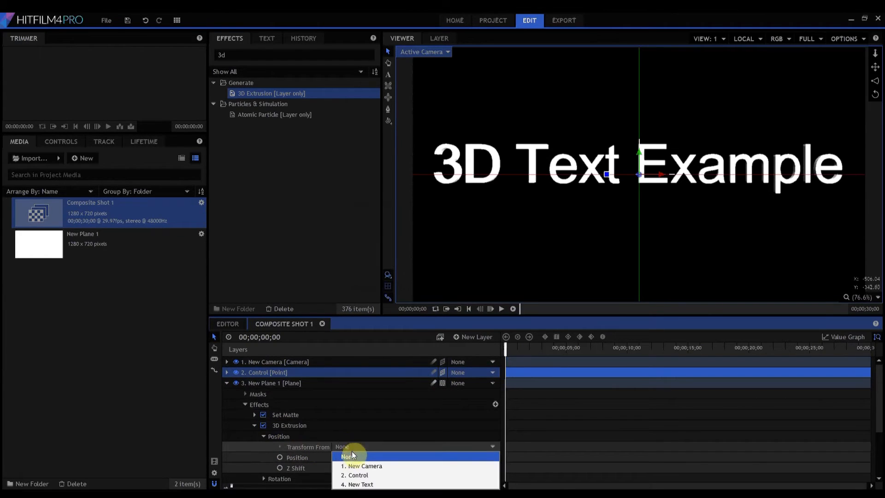
pyautogui.click(357, 475)
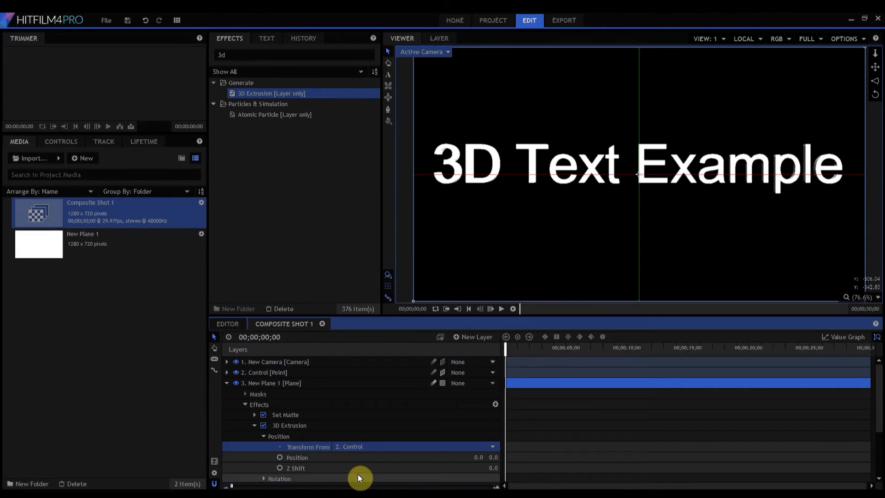
pyautogui.click(264, 436)
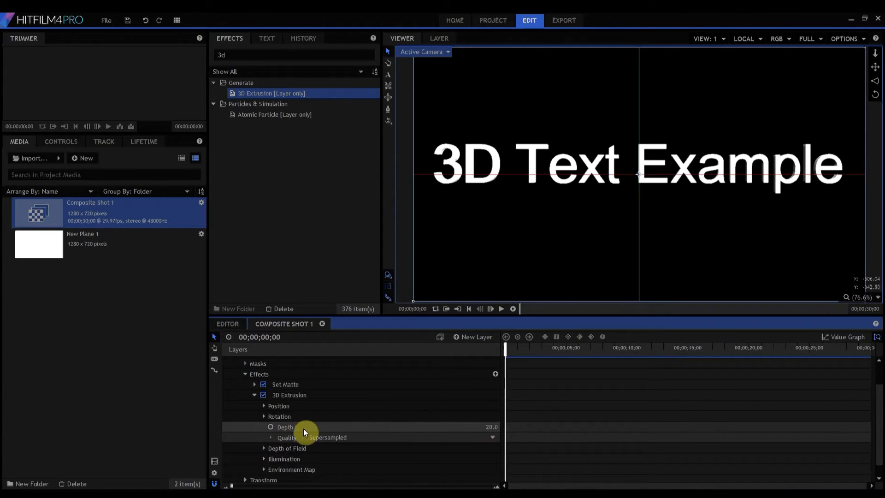
pyautogui.doubleClick(483, 426)
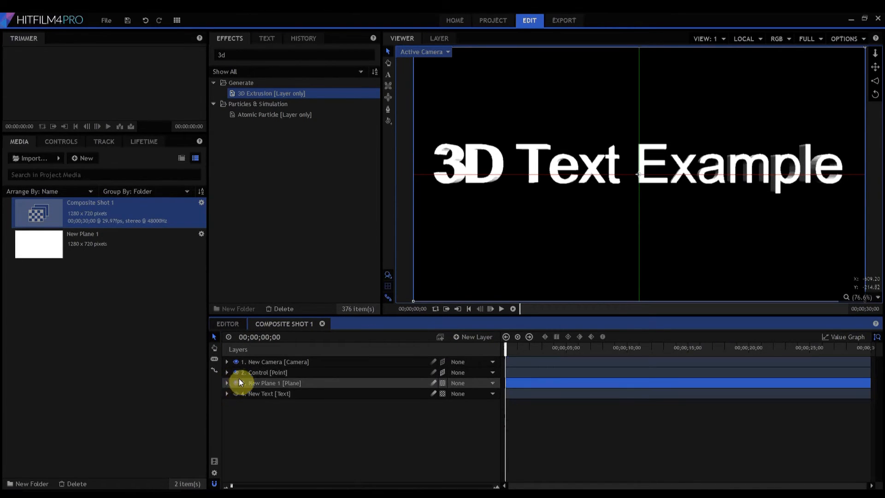
# Rotate the Control point to X 29, Y -50, Z -17, tilting the extruded text
pyautogui.click(227, 372)
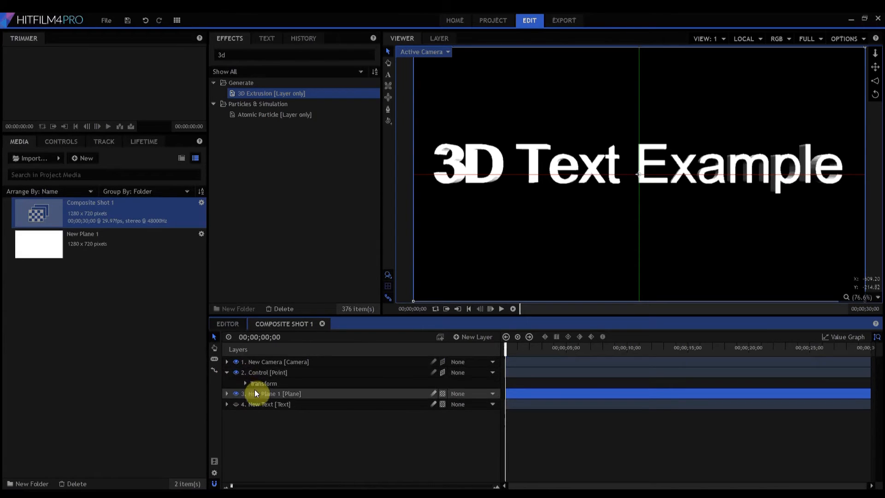
pyautogui.moveTo(245, 386)
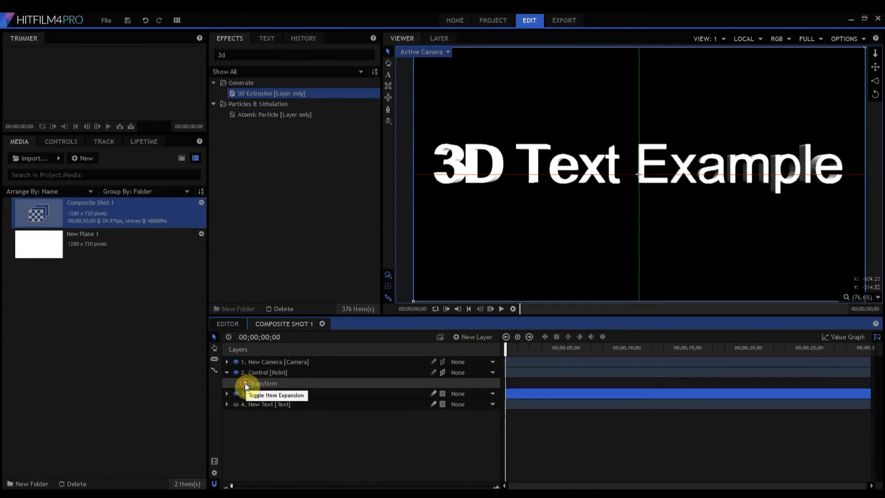
pyautogui.click(244, 383)
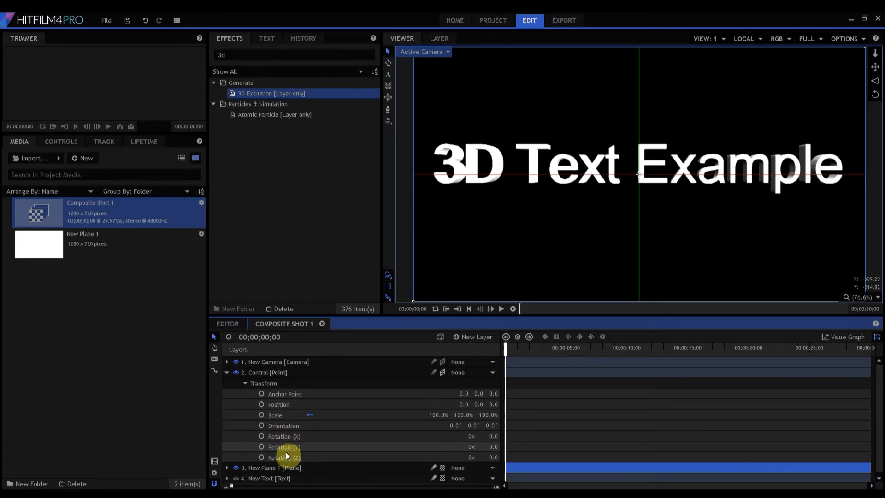
pyautogui.moveTo(493, 447)
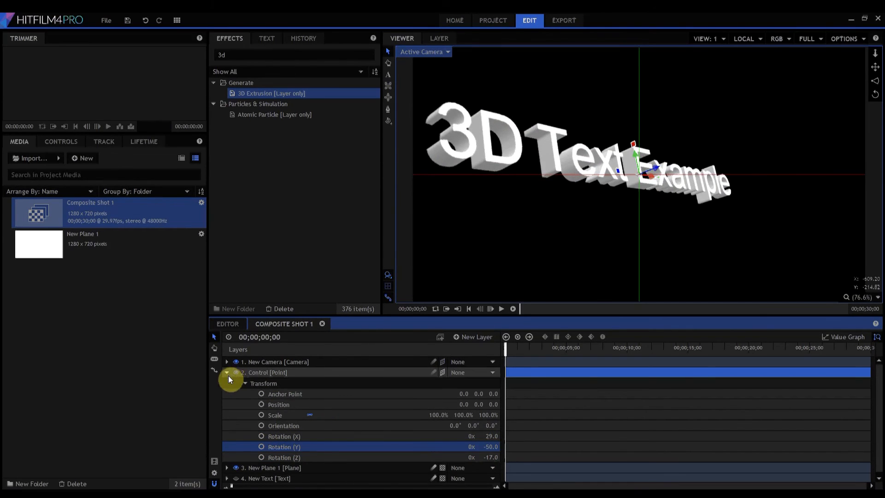
pyautogui.click(227, 372)
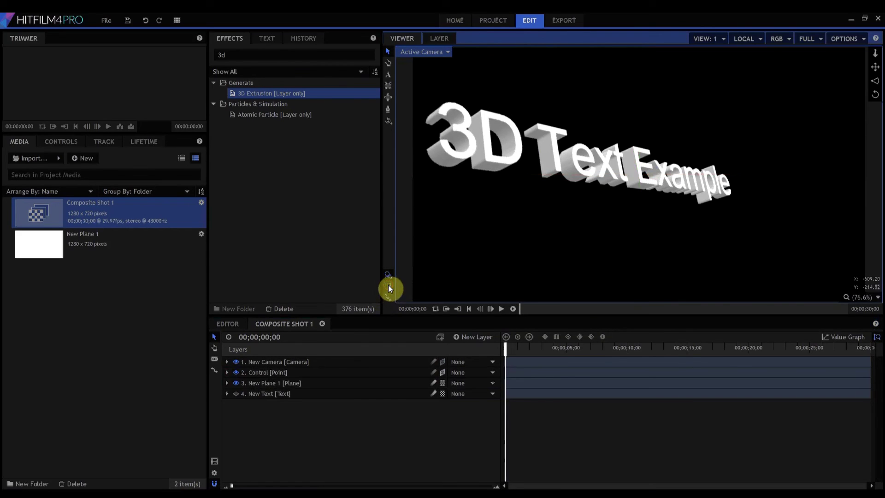
pyautogui.moveTo(392, 435)
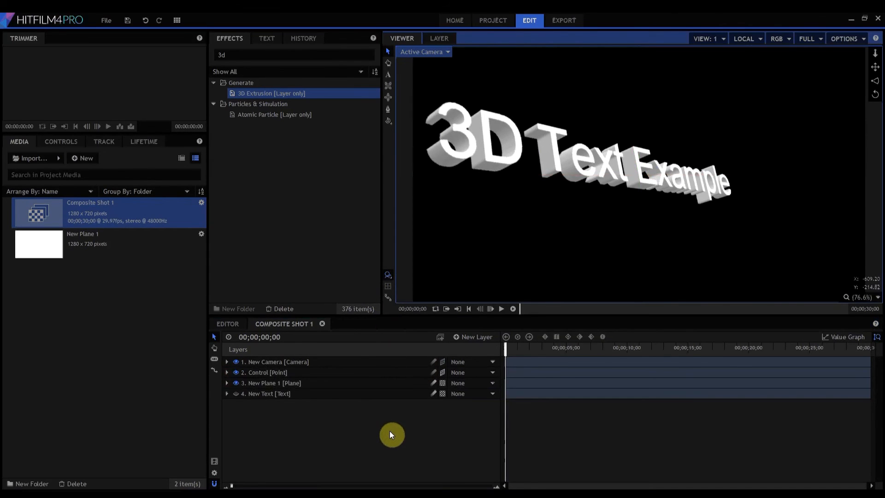